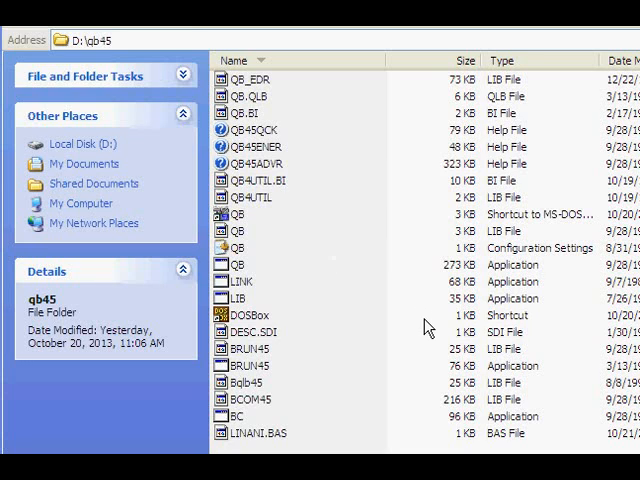
Launch DOSBox from its shortcut in the D:\qb45 folder.
click(240, 315)
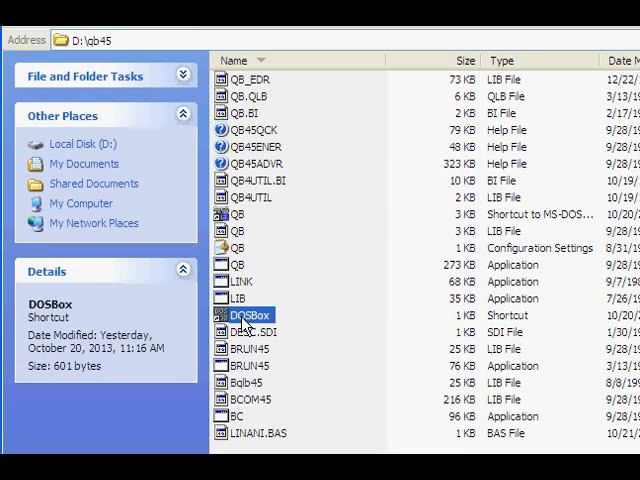
mouse_move(245, 330)
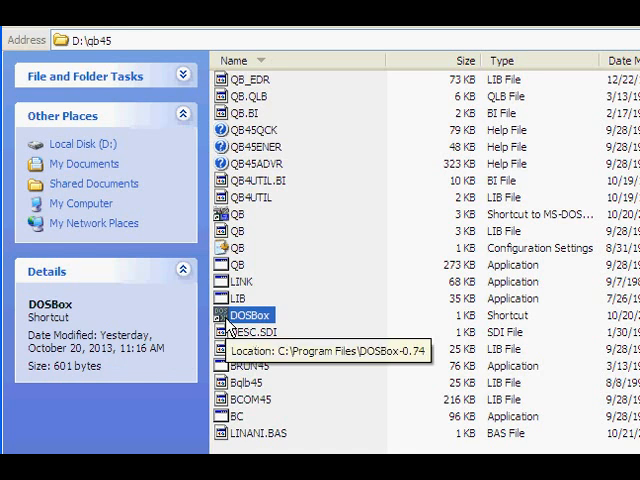
double_click(249, 315)
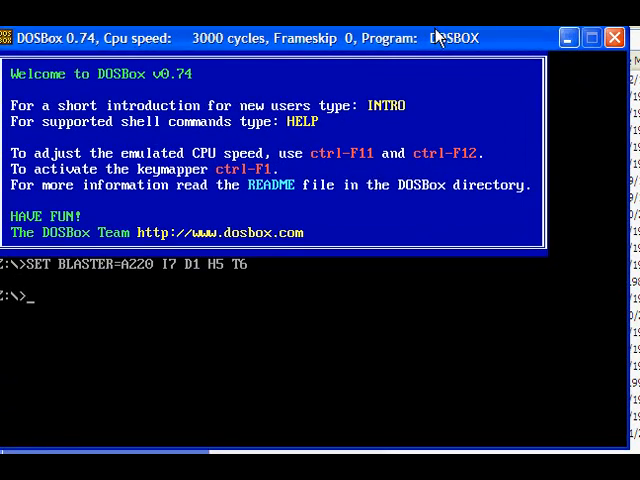
mouse_move(366, 40)
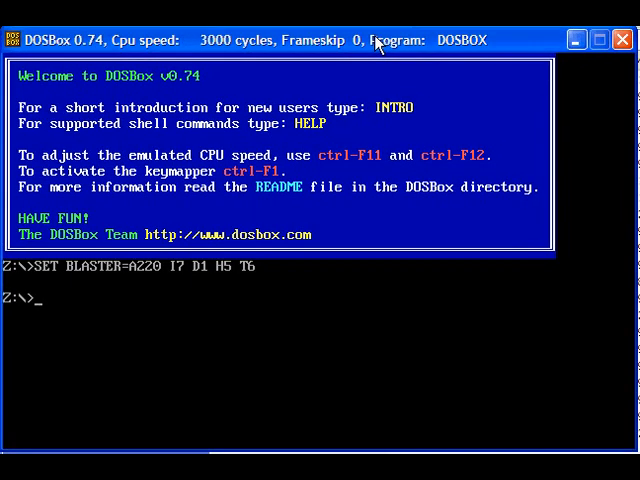
mouse_move(62, 305)
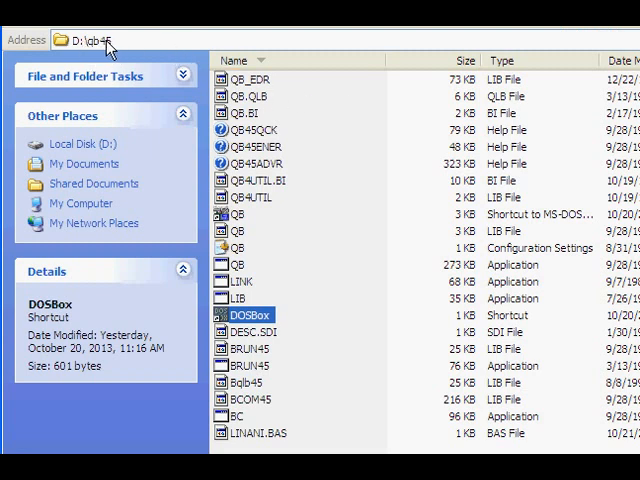
triple_click(90, 40)
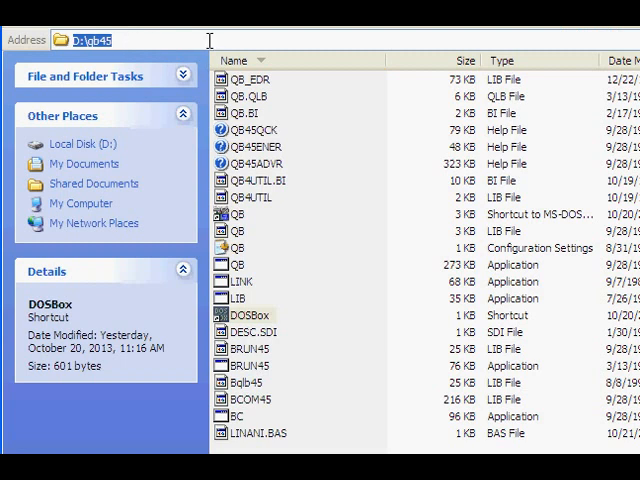
double_click(254, 315)
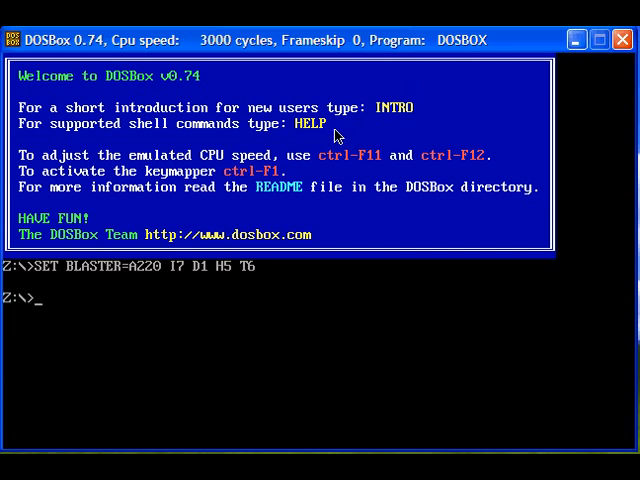
Mount the D:\qb45 folder as drive W with 'mount w d:\qb45'.
text(mou)
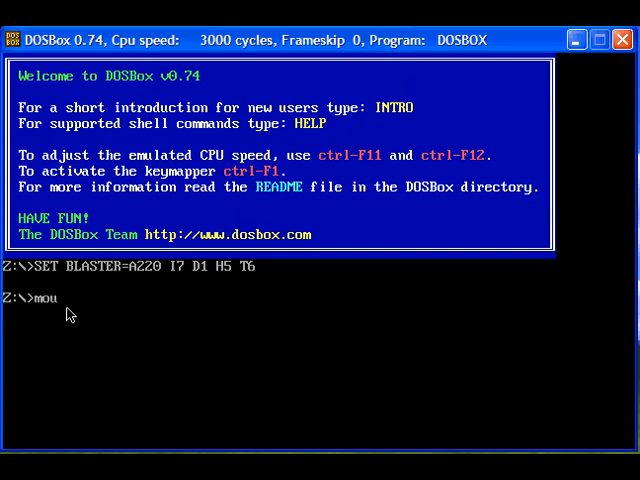
text(nt)
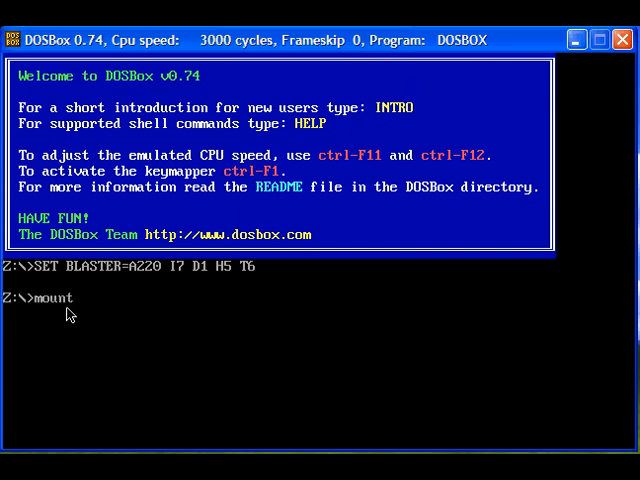
text(w)
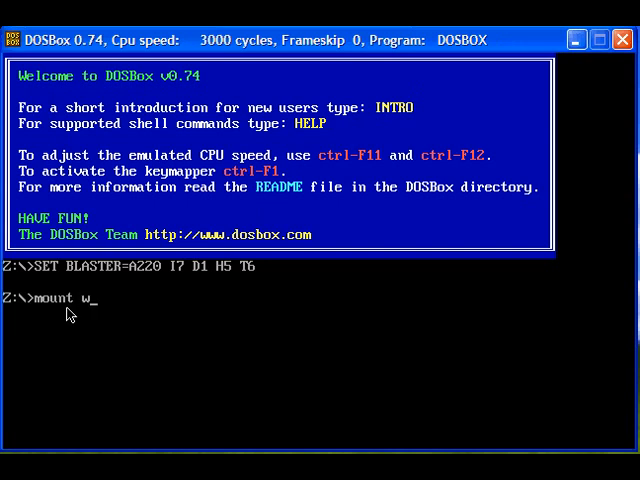
text(d)
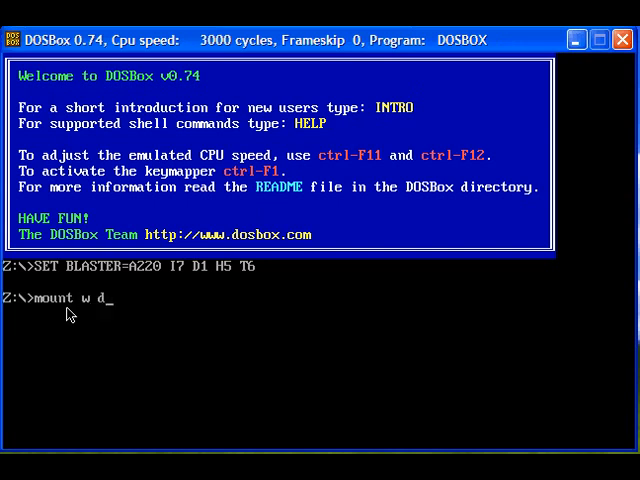
text(:\)
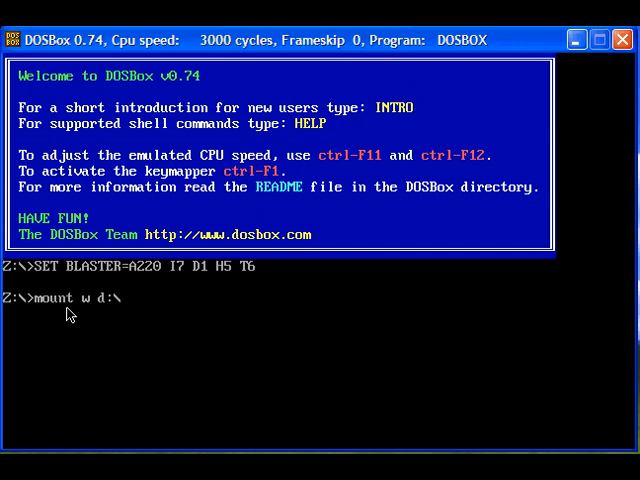
text(qb45)
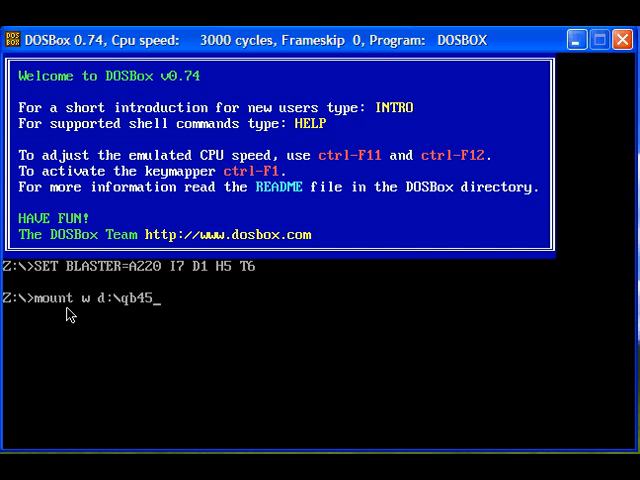
key(Return)
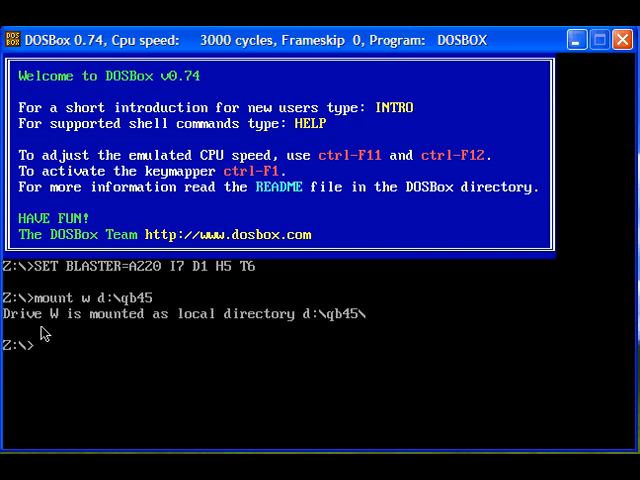
Switch to drive W and start QuickBASIC with 'qb'.
text(w:)
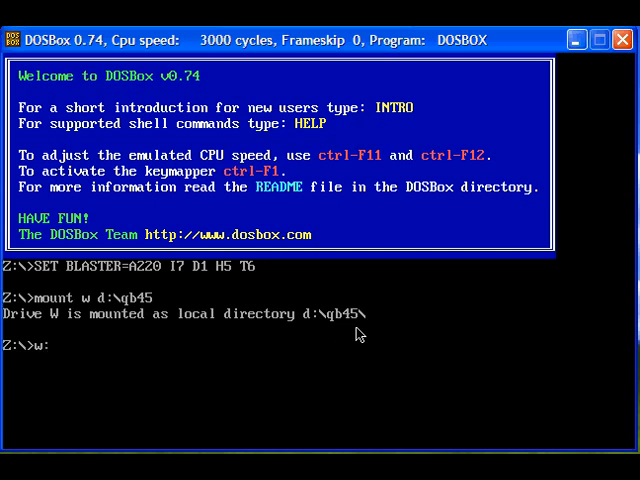
key(Return)
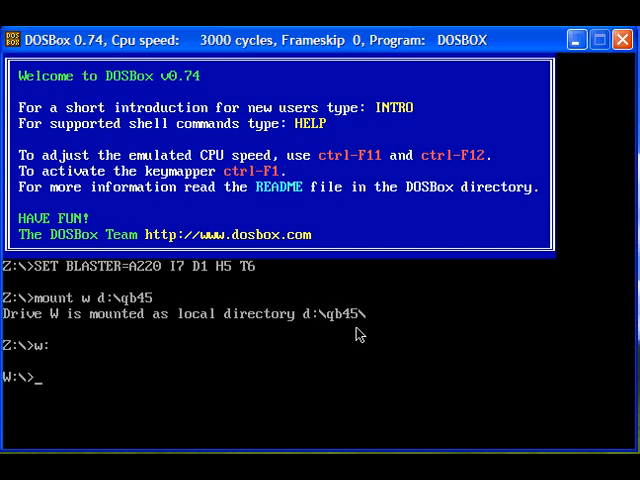
text(qb)
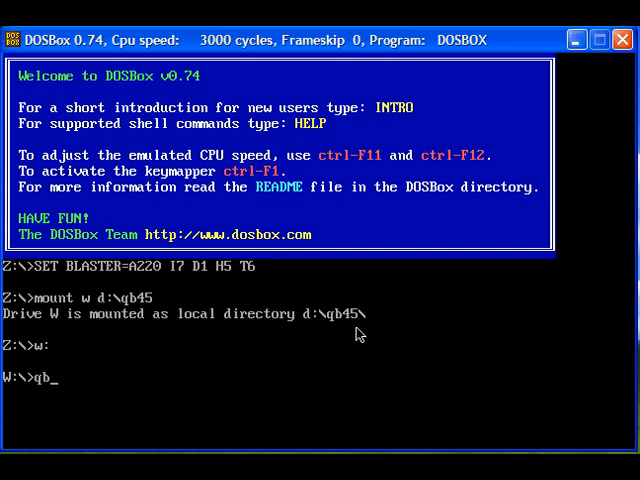
key(Return)
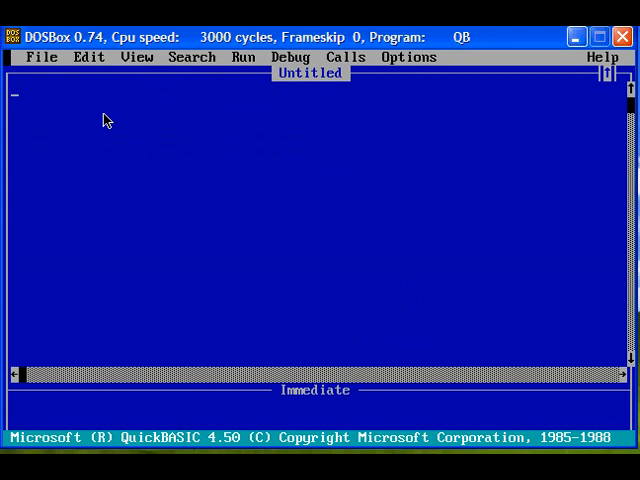
mouse_move(76, 130)
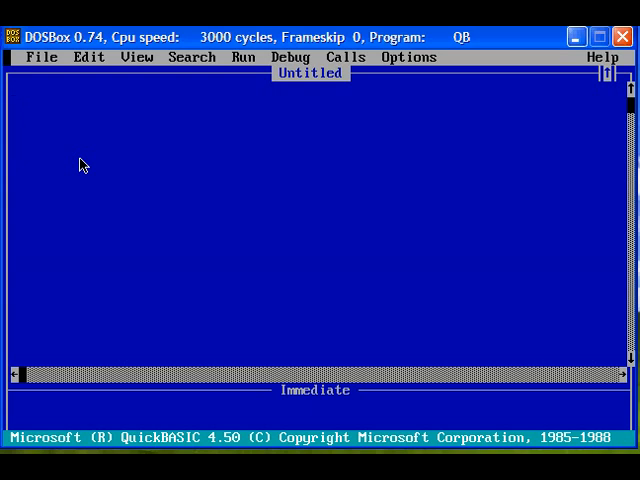
Type line 10 REM line animation.
text(10)
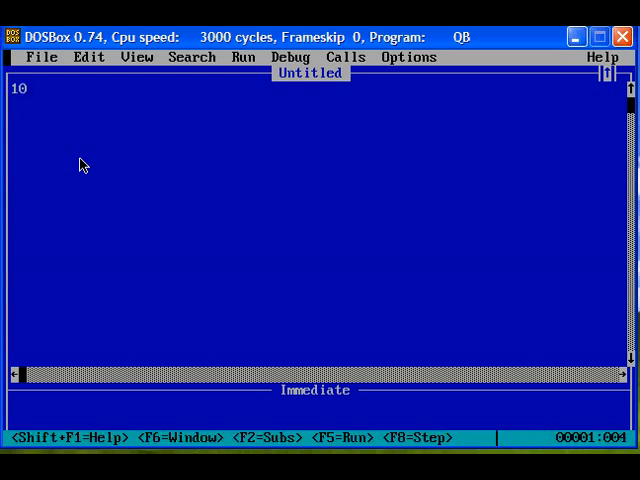
text(Re)
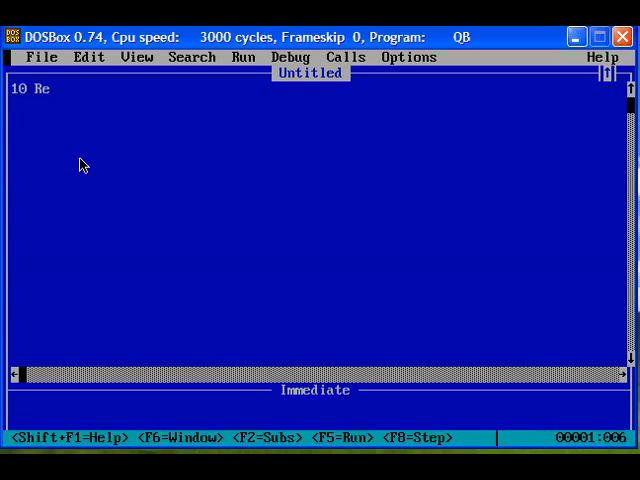
text(m li)
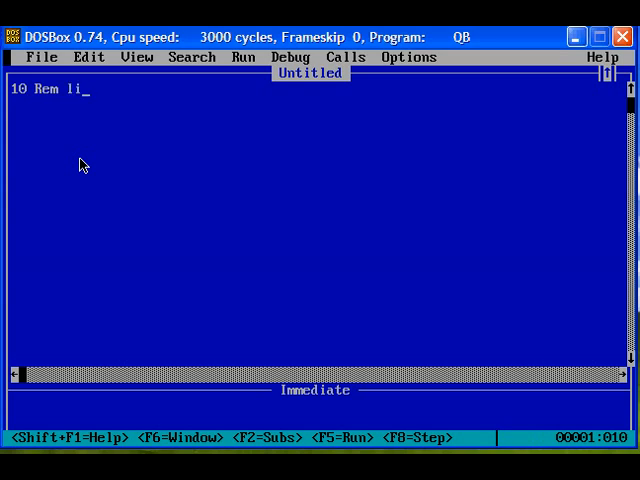
text(ne am)
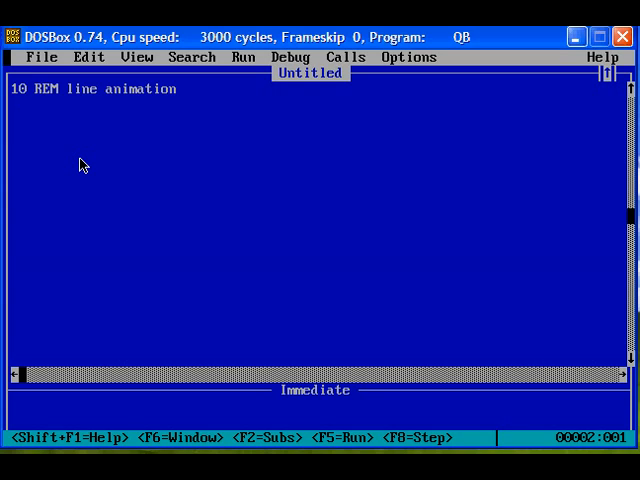
Add lines 20 CLS and 30 SCREEN 7, and begin line 40.
text(20 c)
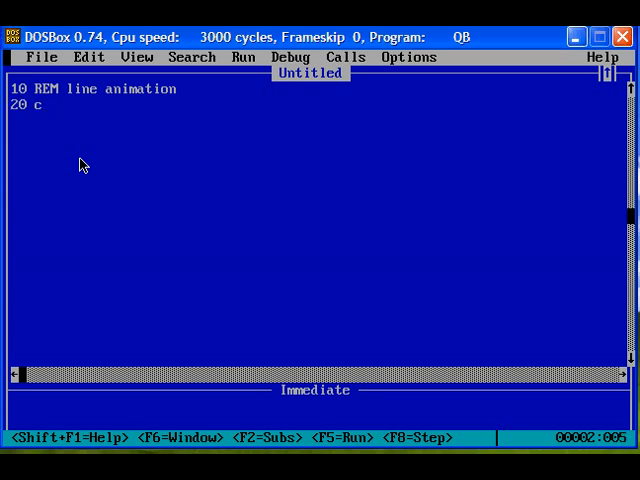
text(LS)
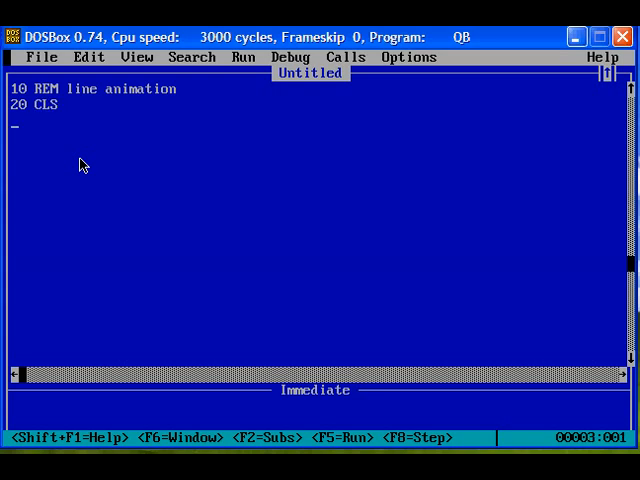
text(30 sc)
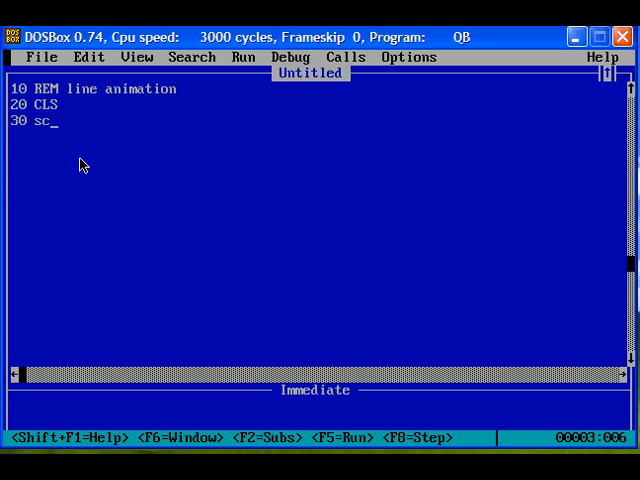
text(e)
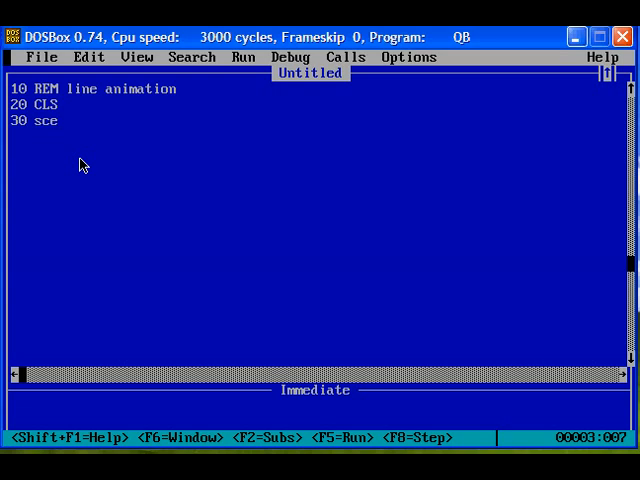
key(BackSpace)
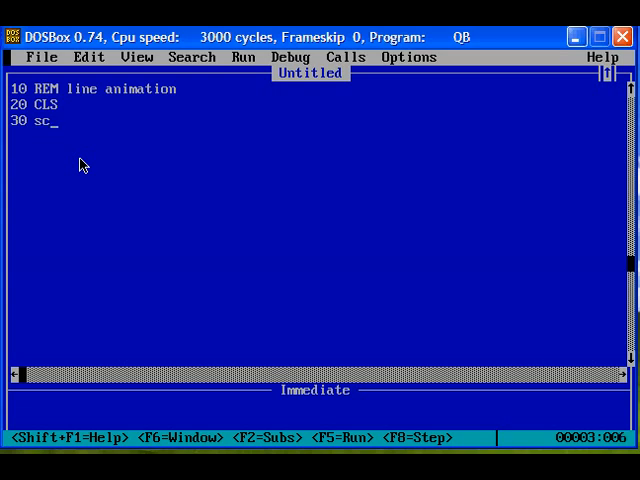
text(reen 7)
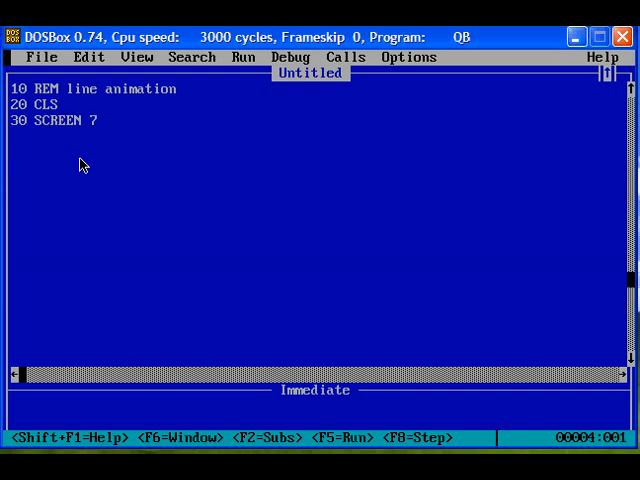
key(Return)
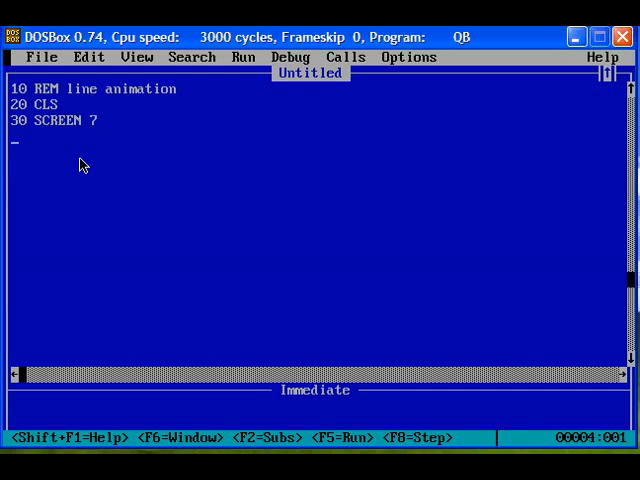
text(40)
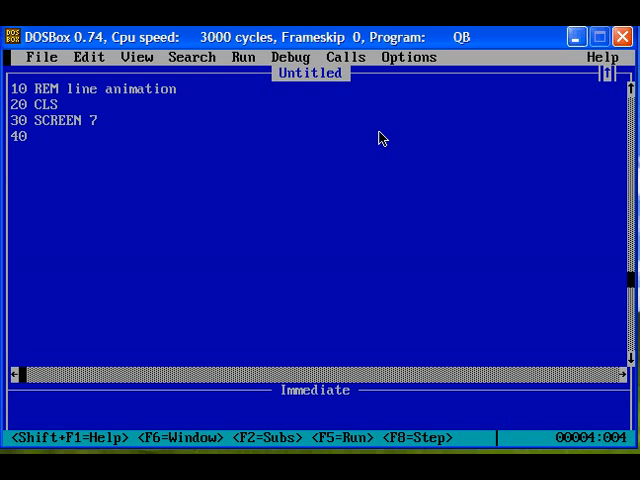
Add lines 40 LET x1 = 10 and 50 LET y1 = 50.
text(let)
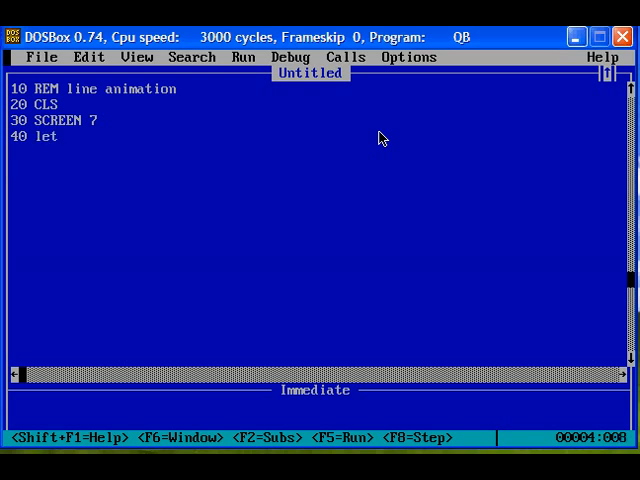
text(x)
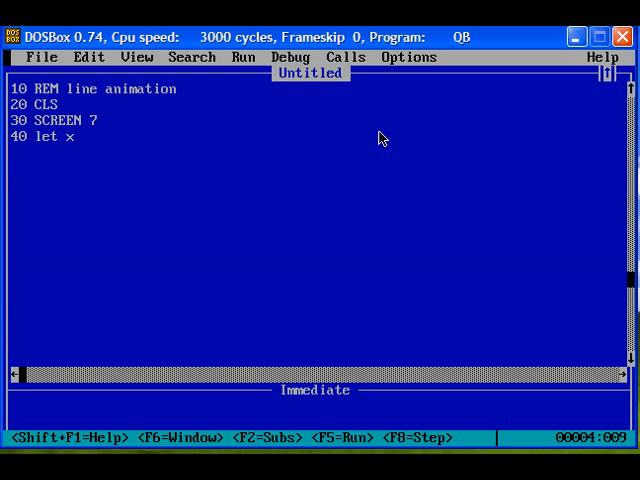
text(1 =)
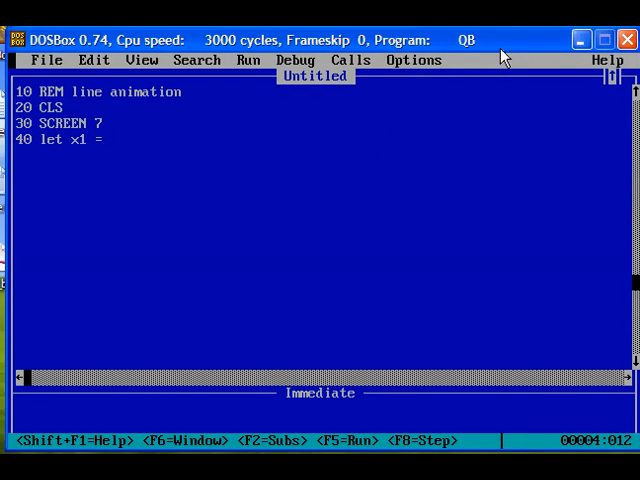
text(10)
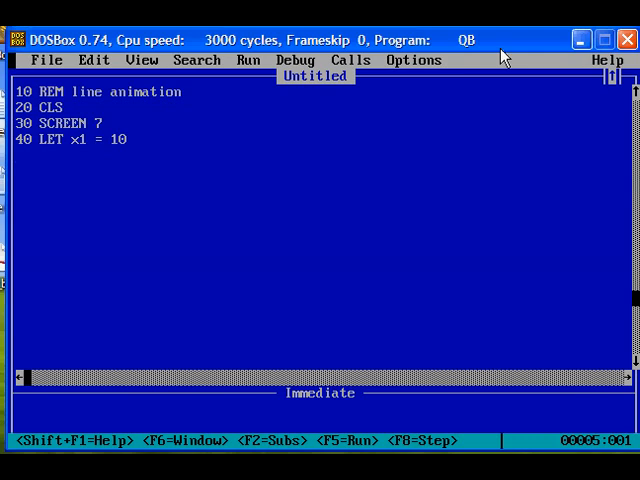
text(50 let)
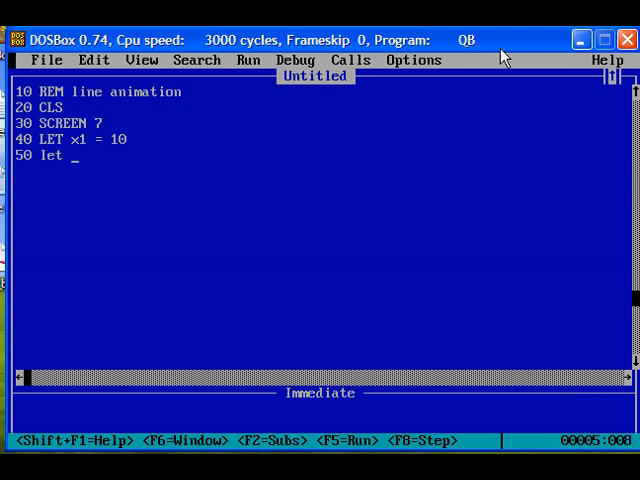
text(y1)
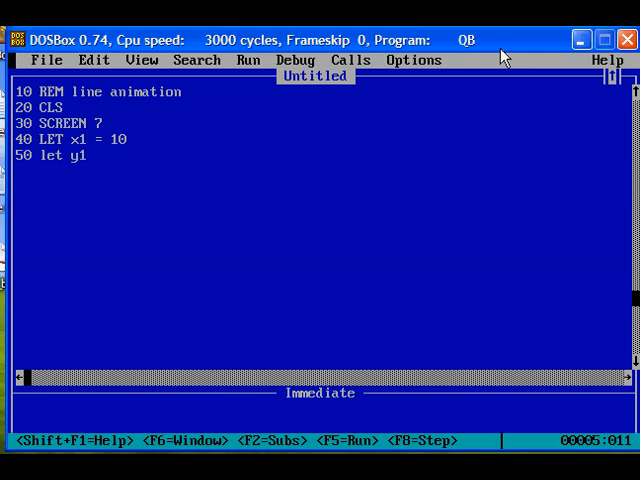
text(= 50)
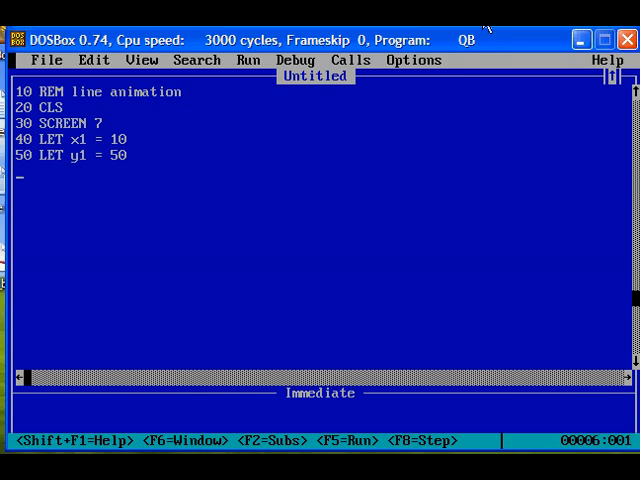
mouse_move(80, 170)
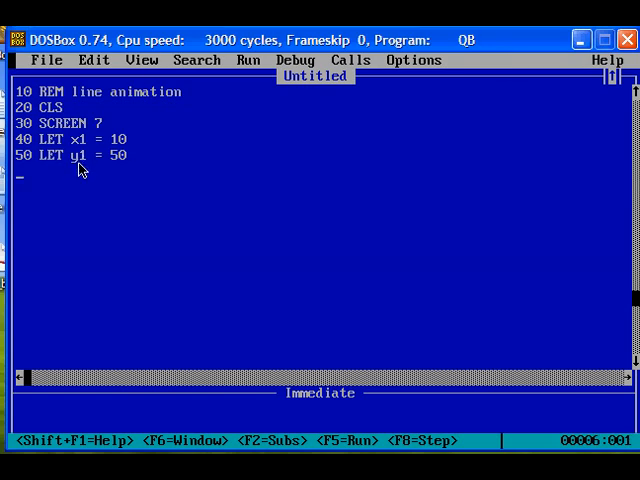
mouse_move(140, 170)
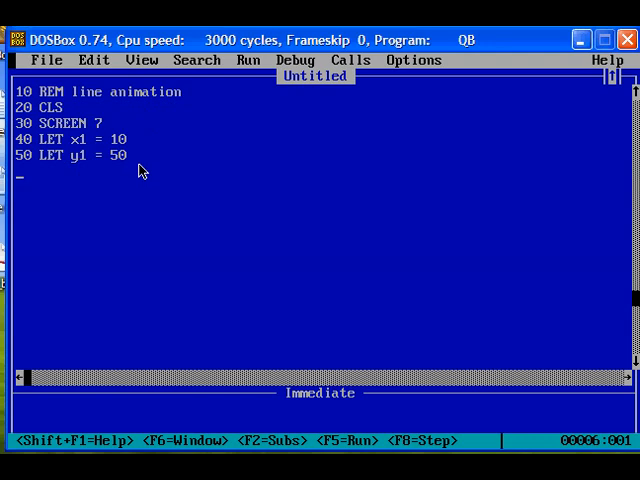
Add lines 60 LET x2 = 50 and 70 LET y2 = 50, then begin line 80.
text(60)
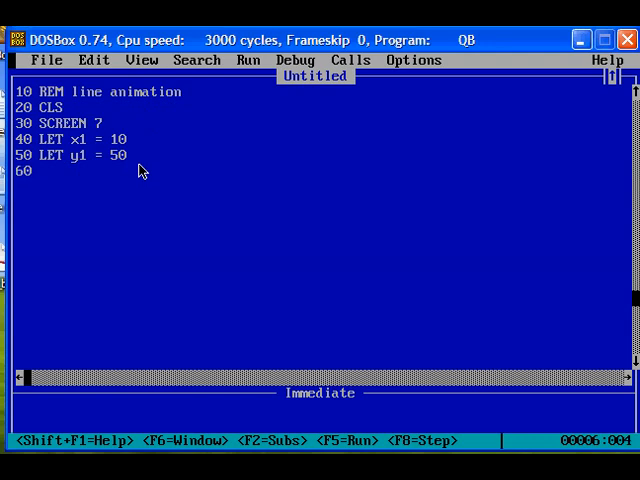
text(let)
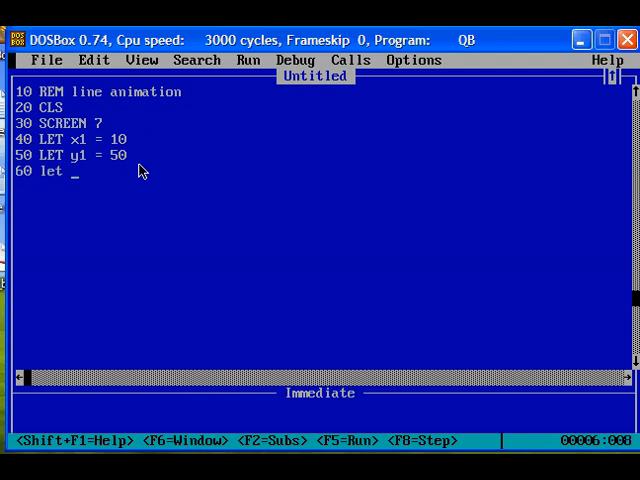
text(x)
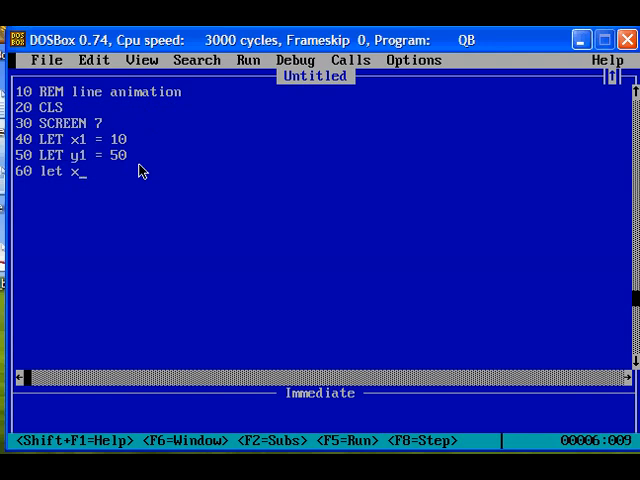
text(2 =)
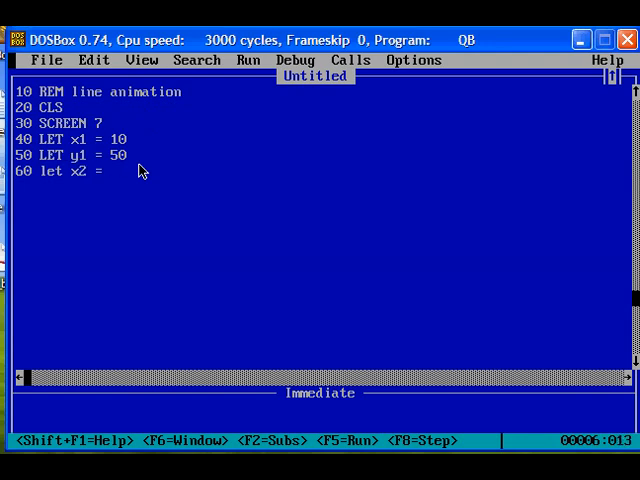
text(50)
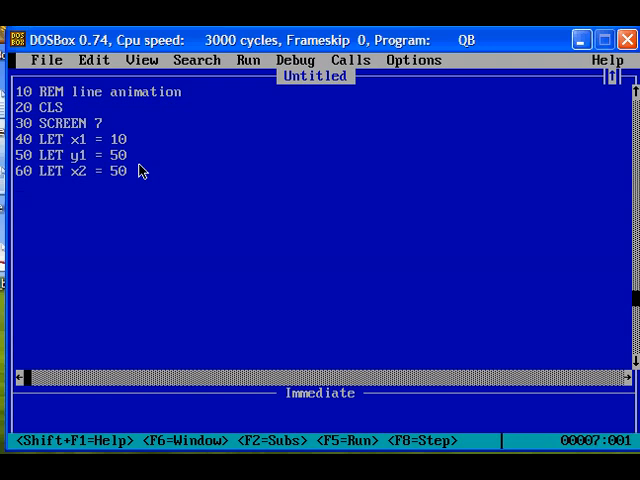
text(70 let)
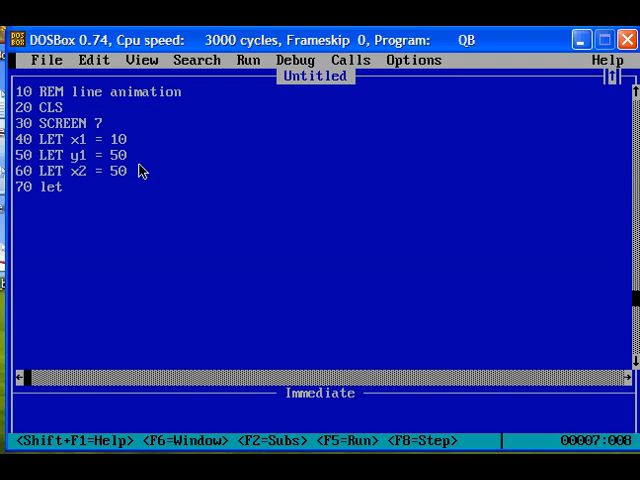
text(y2 =)
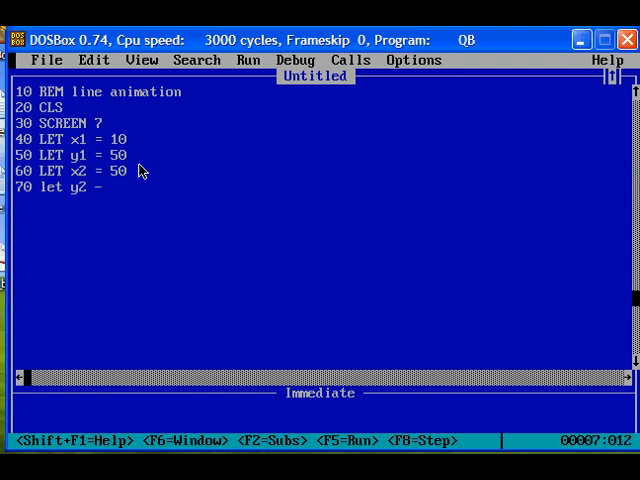
text(=)
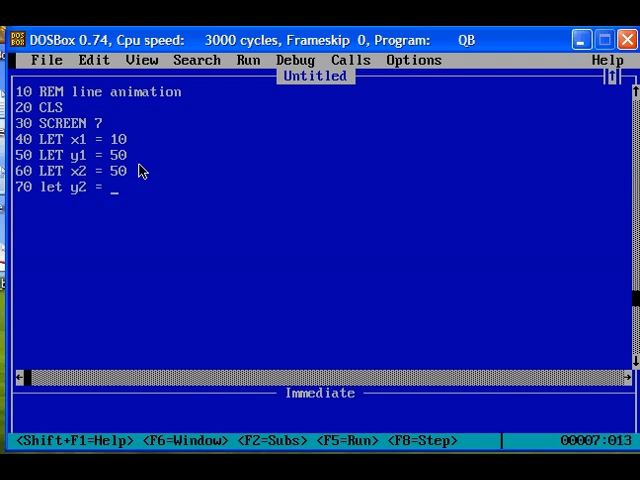
text(50)
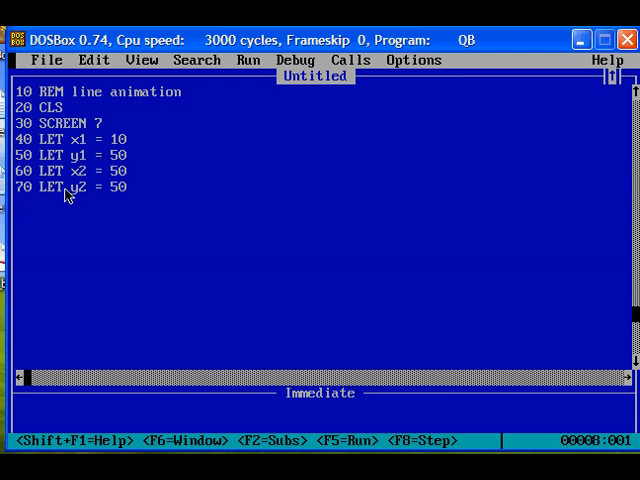
mouse_move(211, 207)
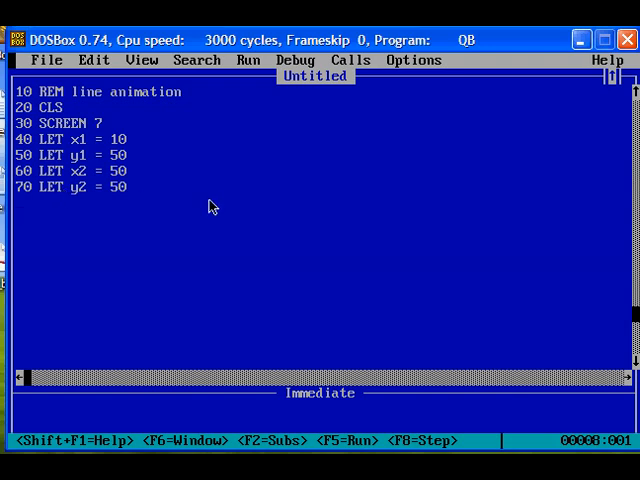
text(80)
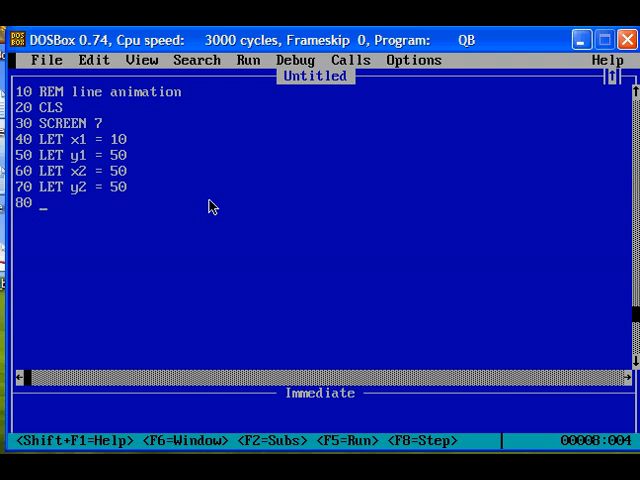
Write line 80 as FOR i = 0 TO 100 STEP 2.
text(for)
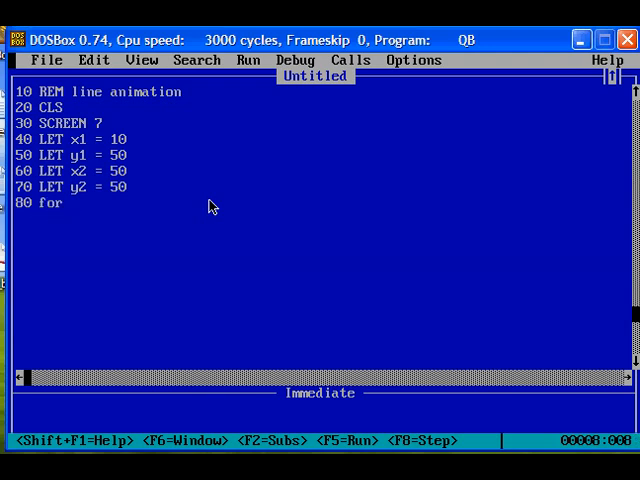
text(i =)
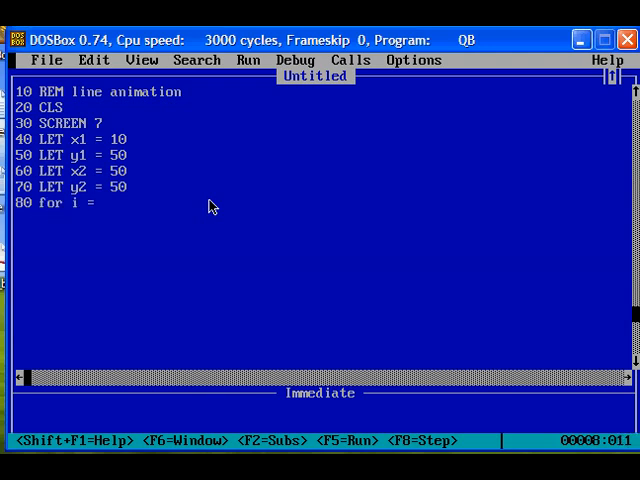
text(0)
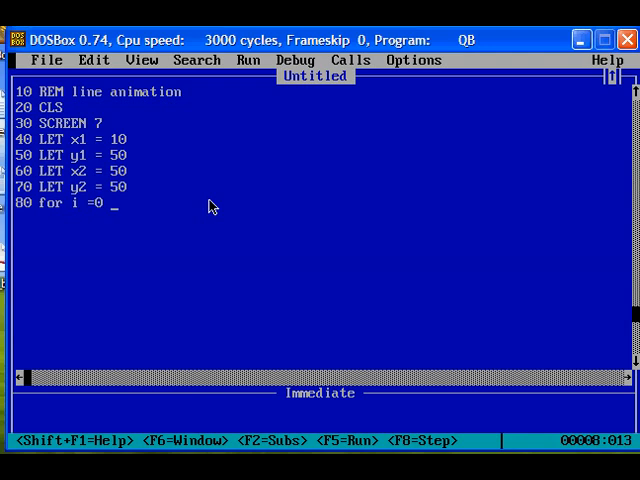
text(to)
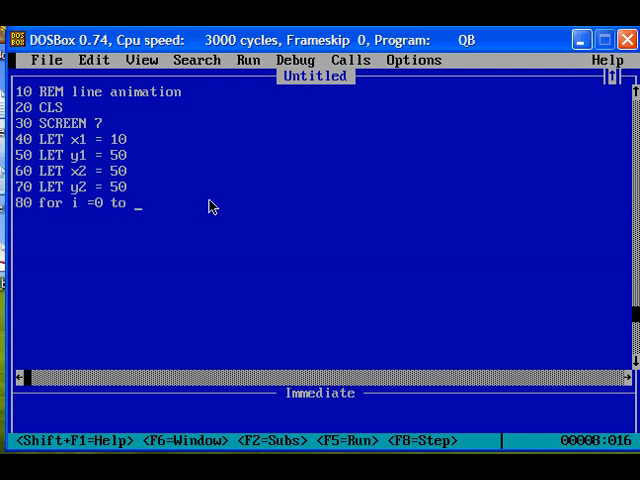
text(100)
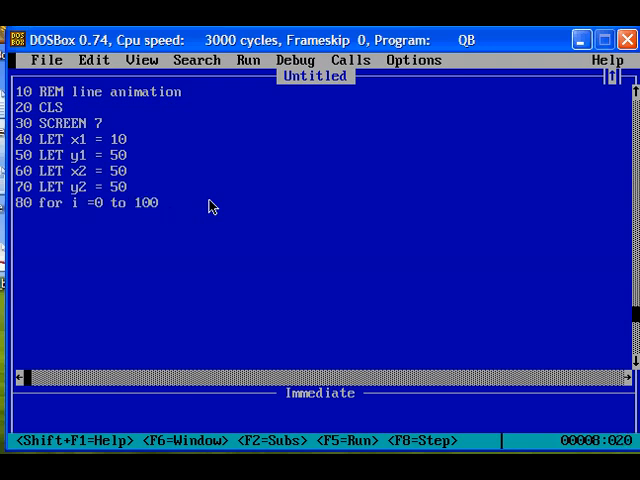
text(step)
text(90)
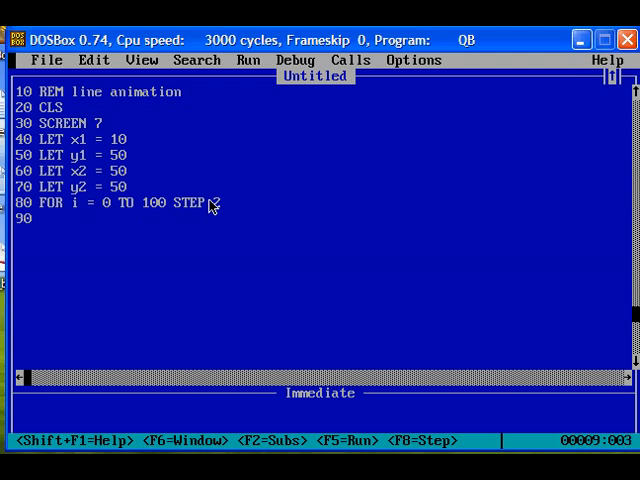
Write line 90 LINE (x1, y1)-(x2, y2).
text(line)
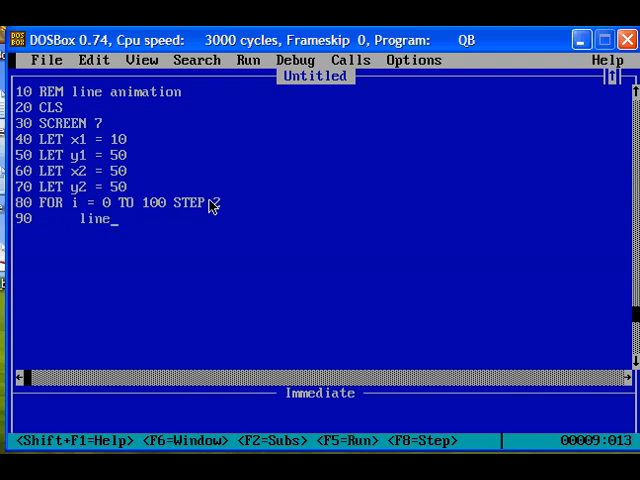
text(()-)
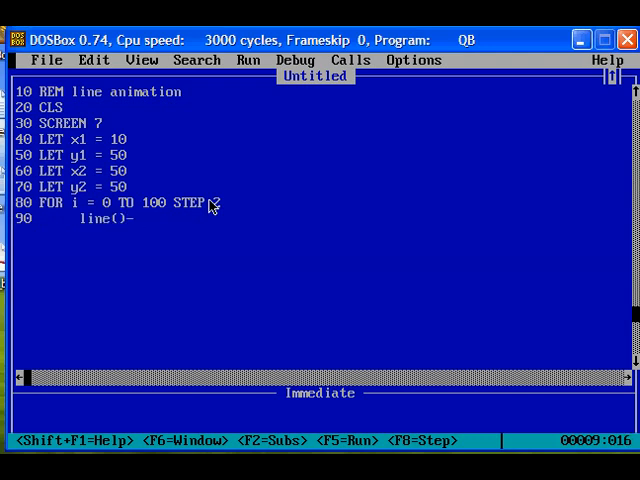
text(())
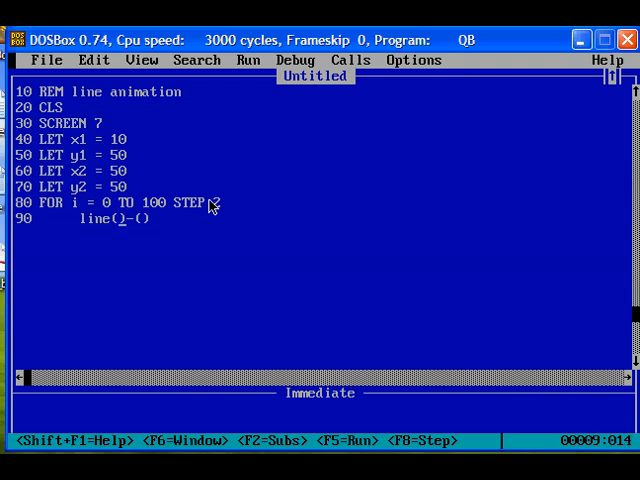
text(x1,)
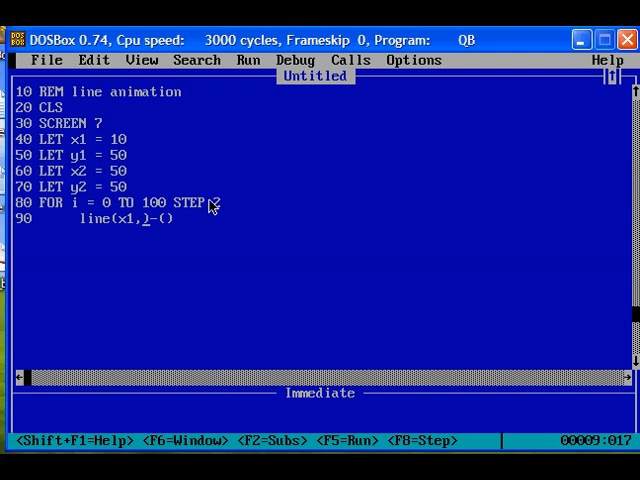
text(y1)
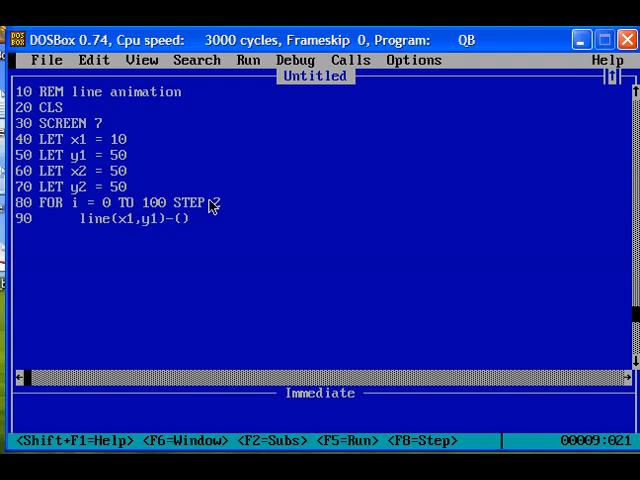
text(x2)
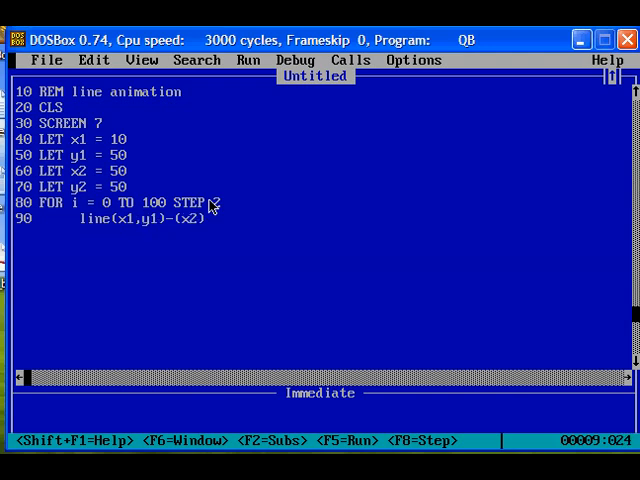
text(y2)
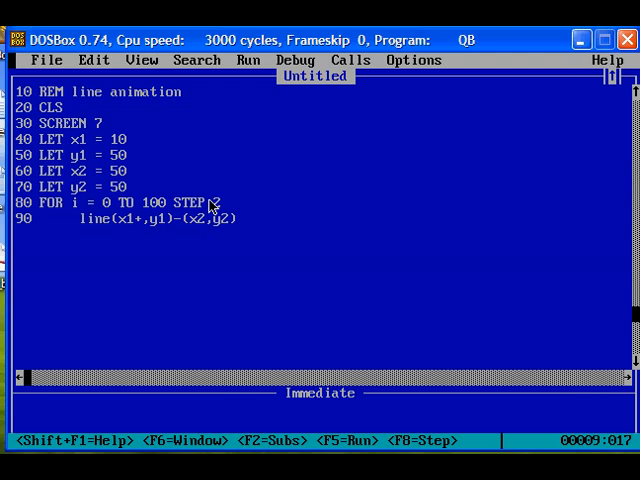
Add +i to both x coordinates and colour 2 to line 90, then begin line 110.
text(i)
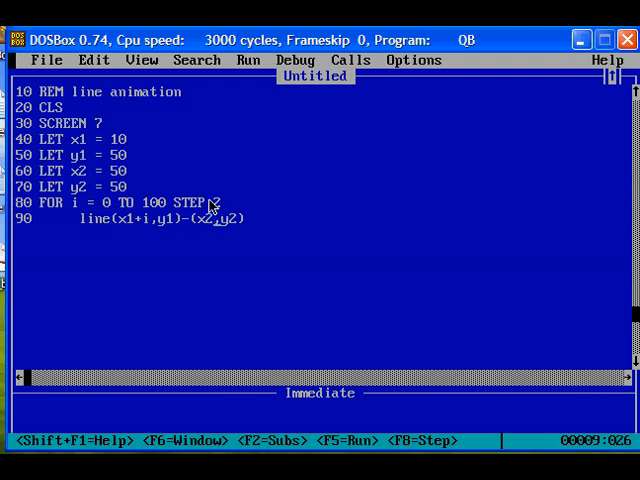
text(+i)
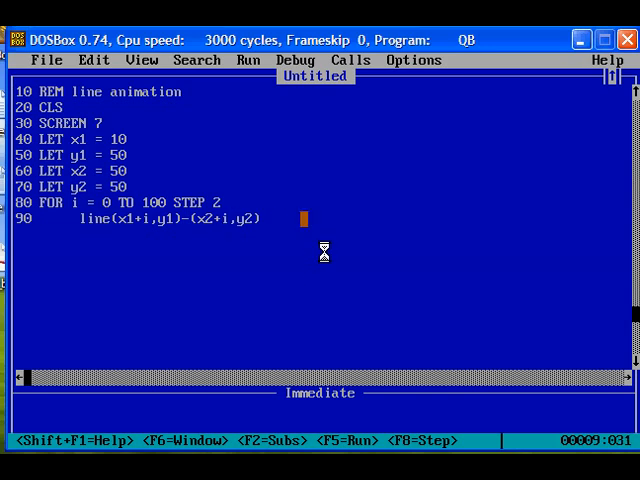
text(,)
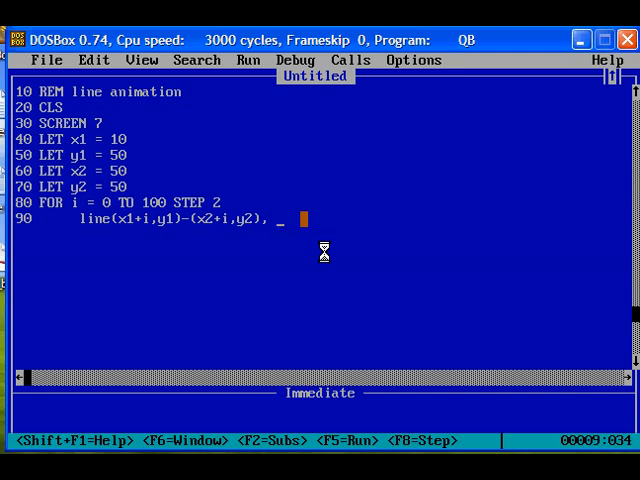
text(2)
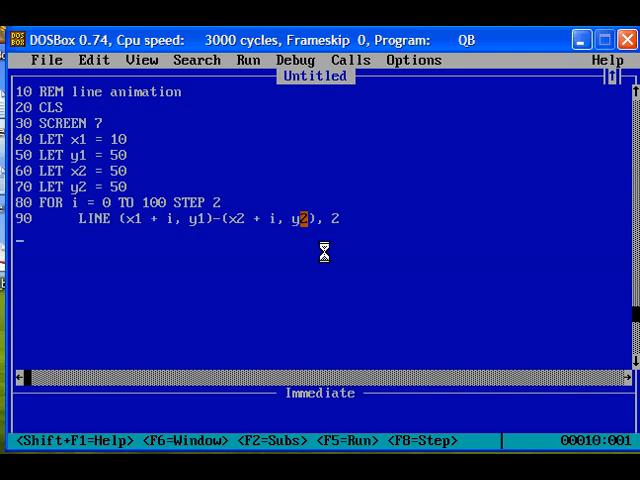
text(110)
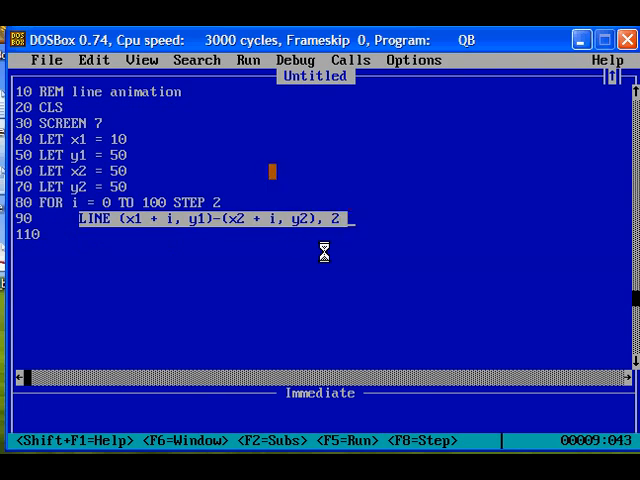
Paste the LINE statement as line 110 with colour 0 and add a blank line above it.
click(93, 60)
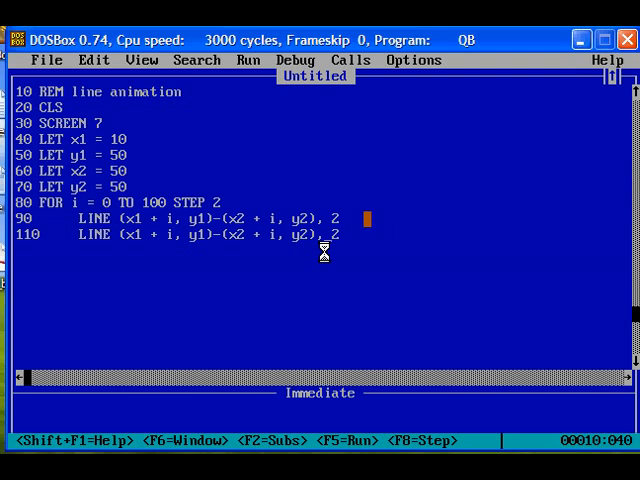
key(BackSpace)
text(0)
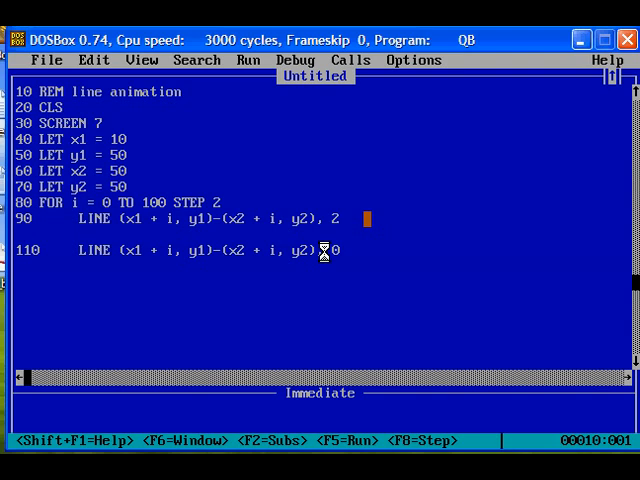
text(for)
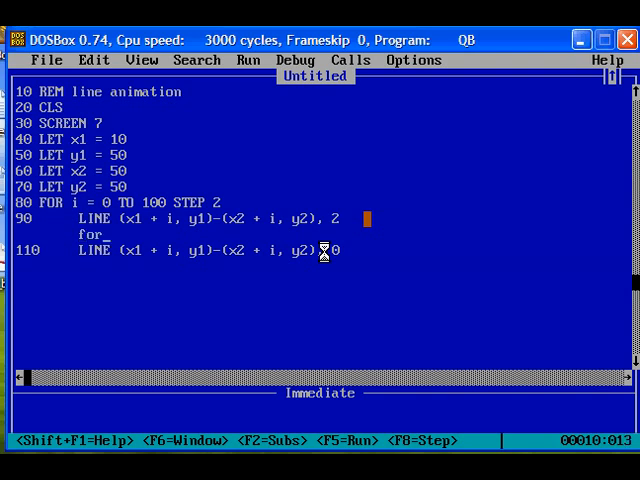
Type the delay loop FOR j = 0 TO 999: NEXT j.
text(j)
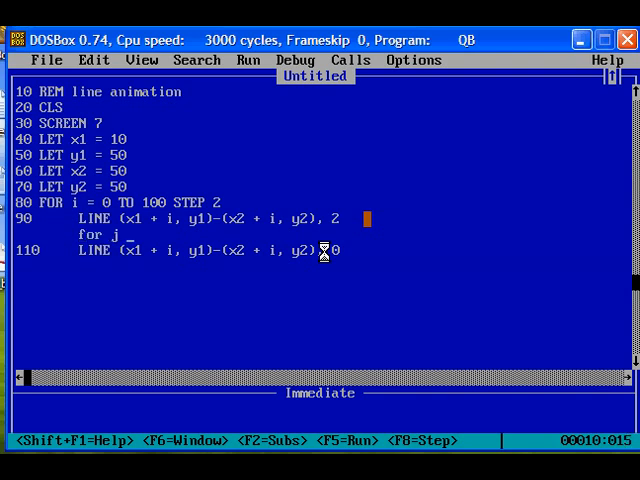
text(=0)
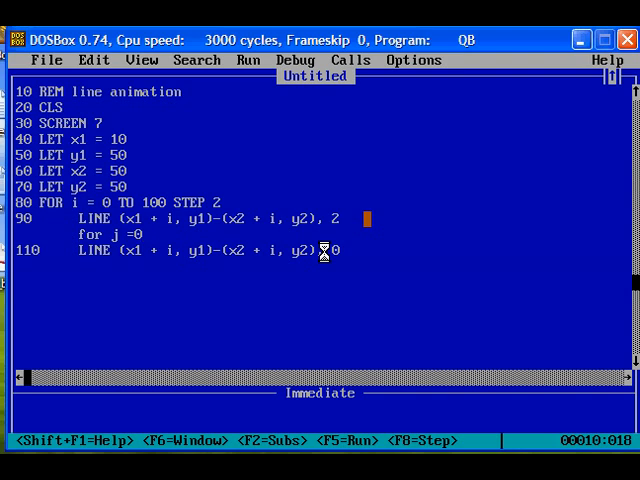
text(to 99)
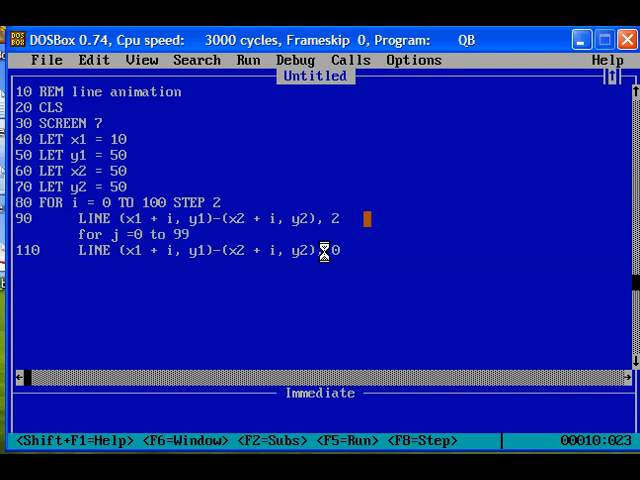
text(99)
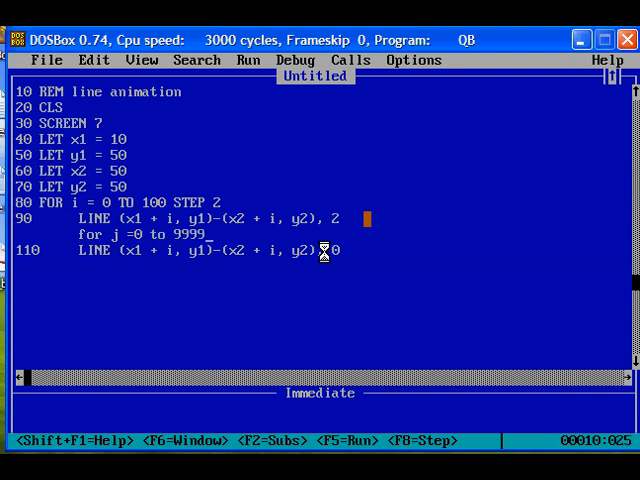
key(Backspace)
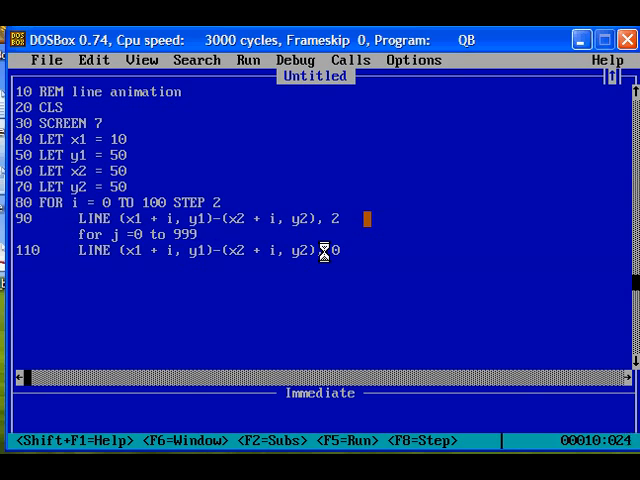
text(:)
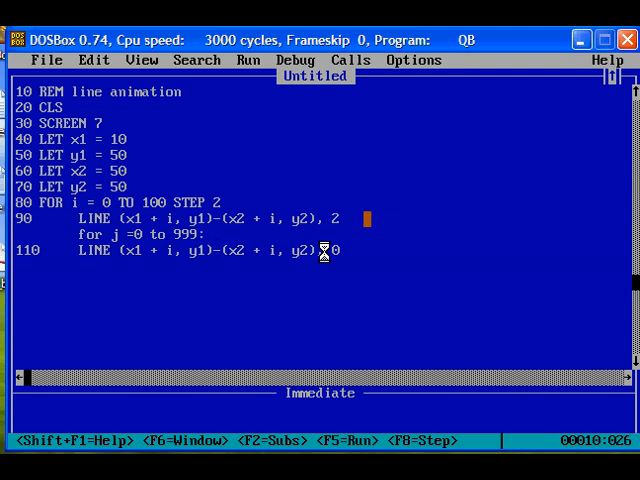
text(next)
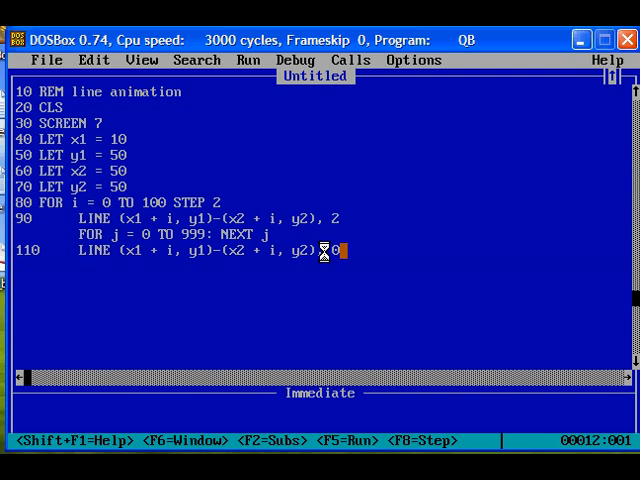
key(Return)
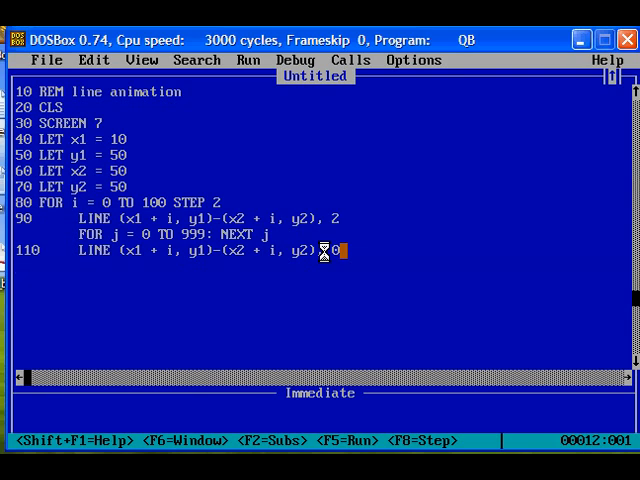
Add lines 120 NEXT and 130 END.
key(Return)
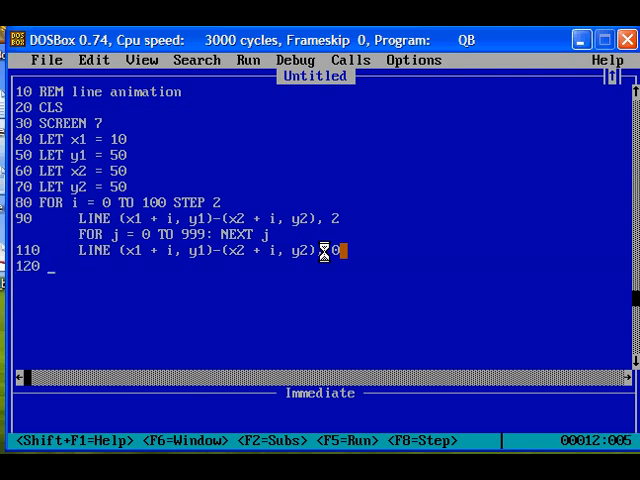
text(next)
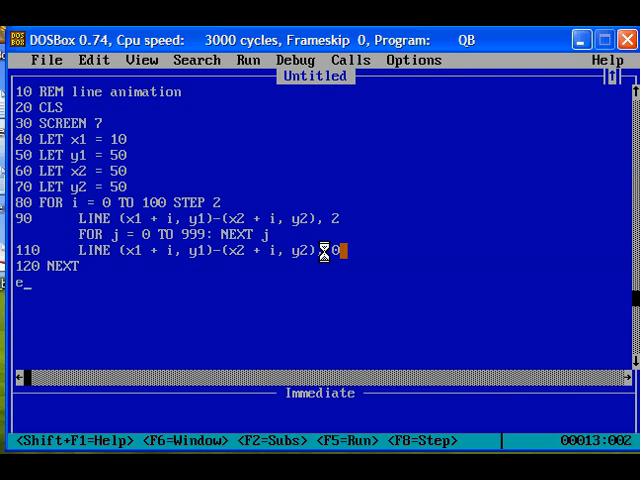
text(nd)
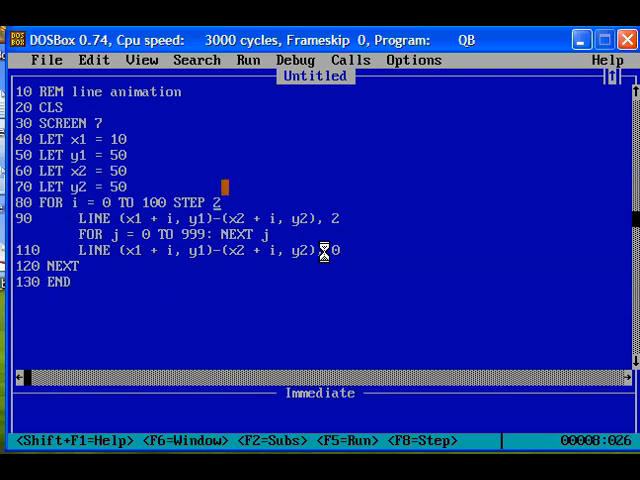
Test STEP 5 with a 9999 delay limit, then restore STEP 2 and run again.
key(BackSpace)
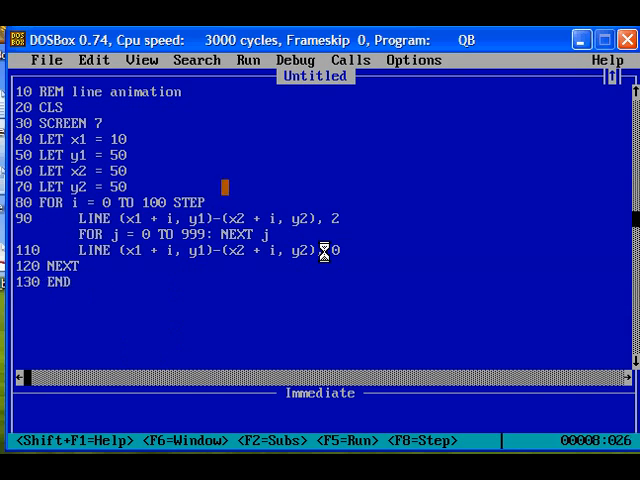
text(5)
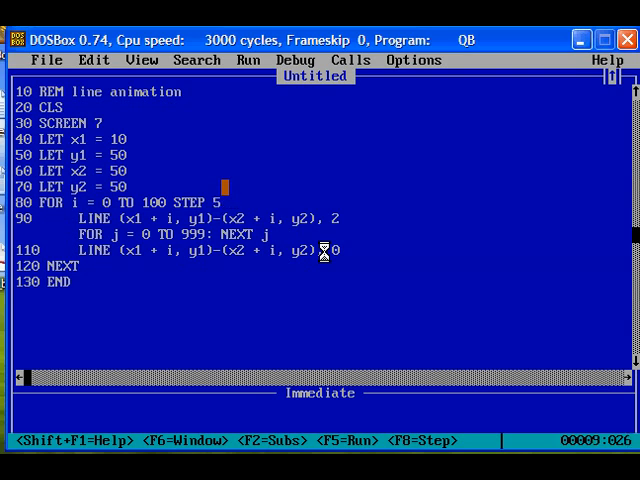
text(9)
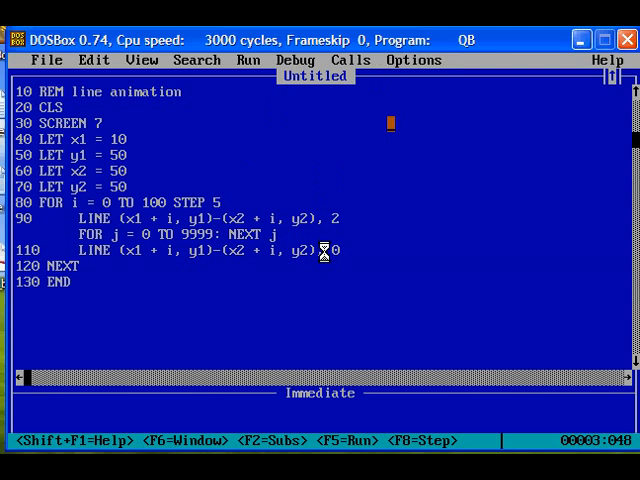
key(F5)
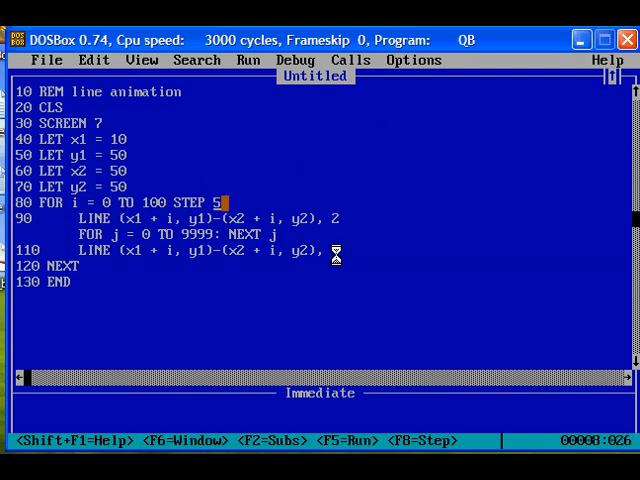
text(2)
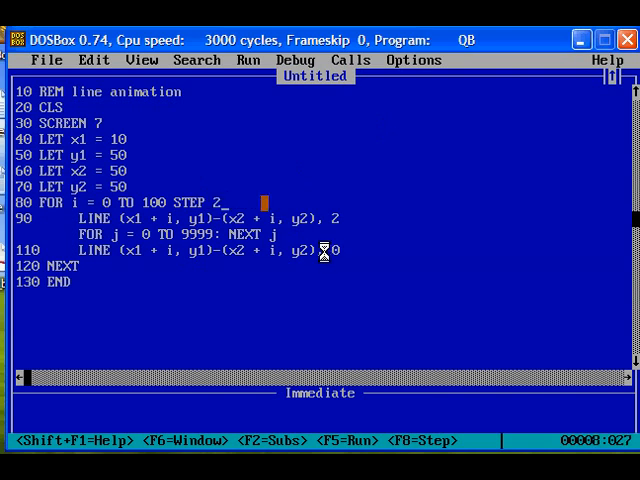
key(f5)
text(10)
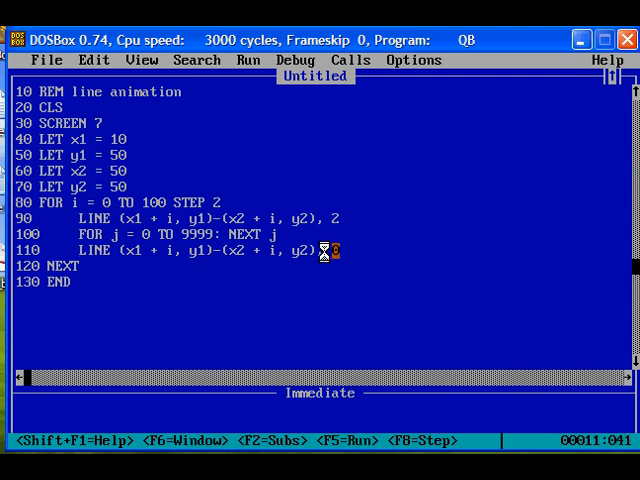
Set the delay loop limit back to 999.
text(0)
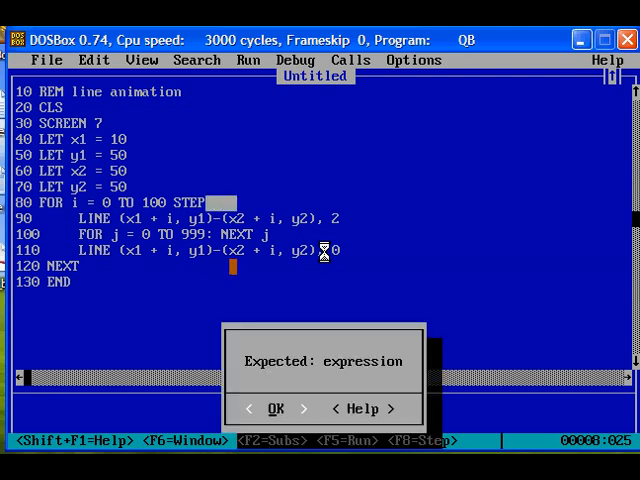
Dismiss the error, set line 80 to loop 0 TO 300 STEP 1, and run the program.
click(277, 409)
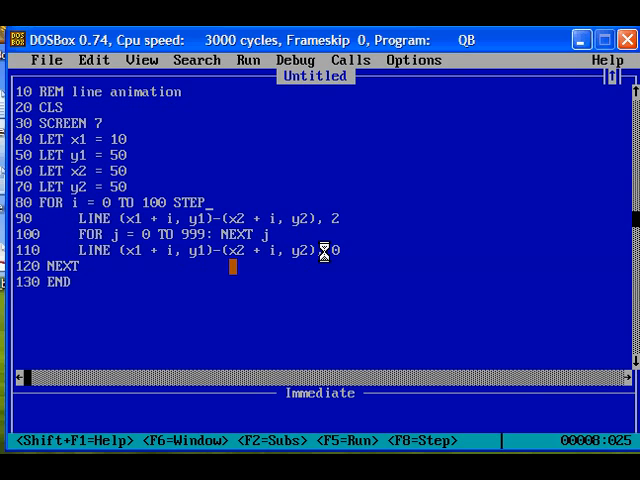
text(1)
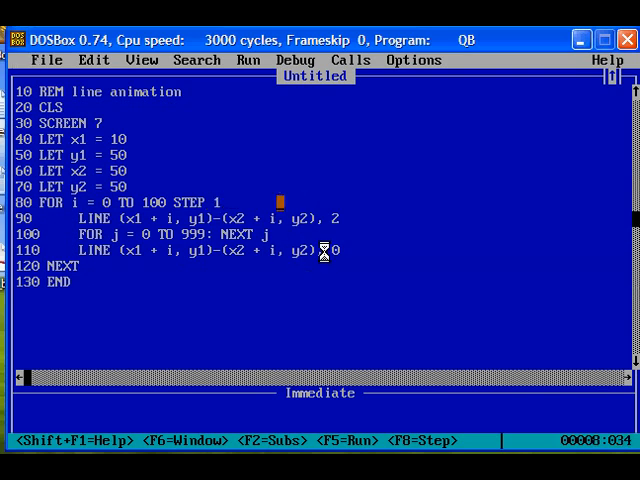
key(F5)
text(3)
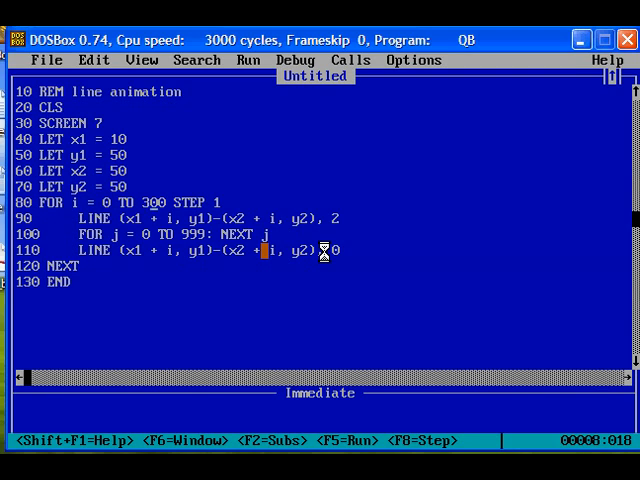
key(F5)
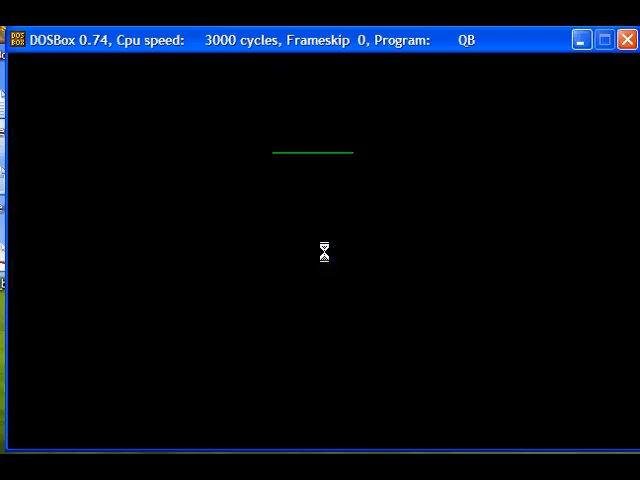